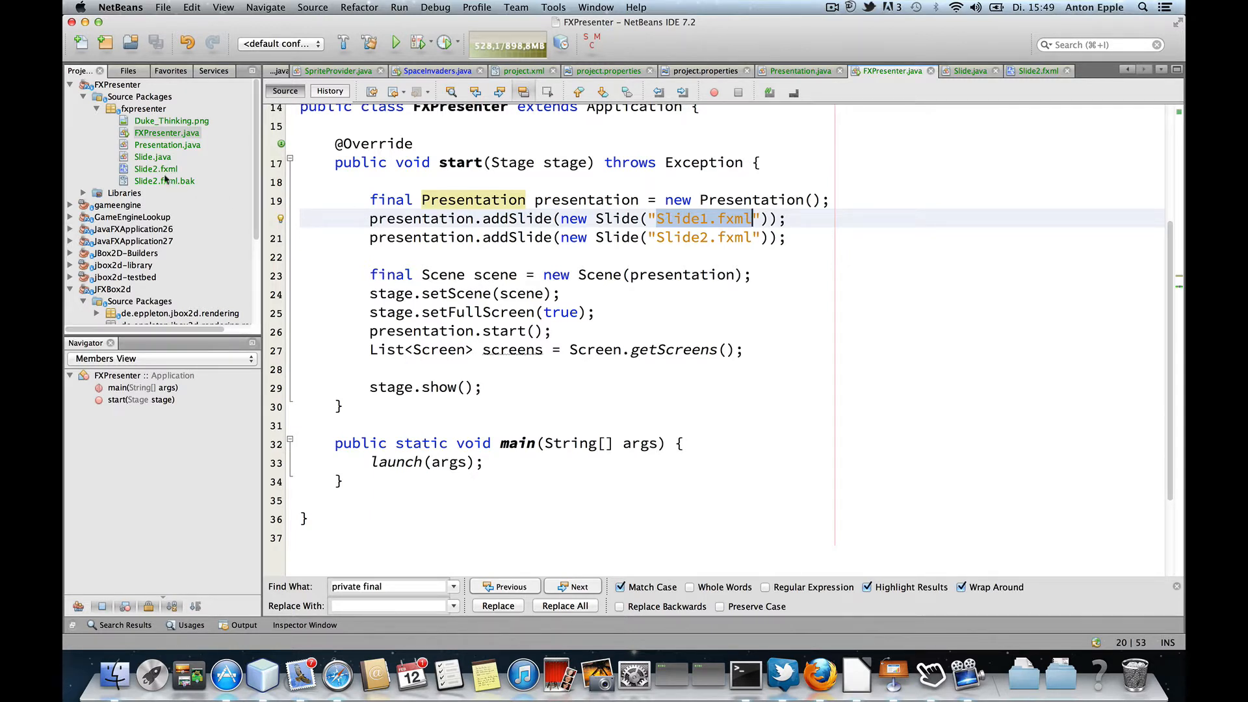
Add a new Empty FXML file named Slide1.fxml to the fxpresenter package.
left_click(143, 109)
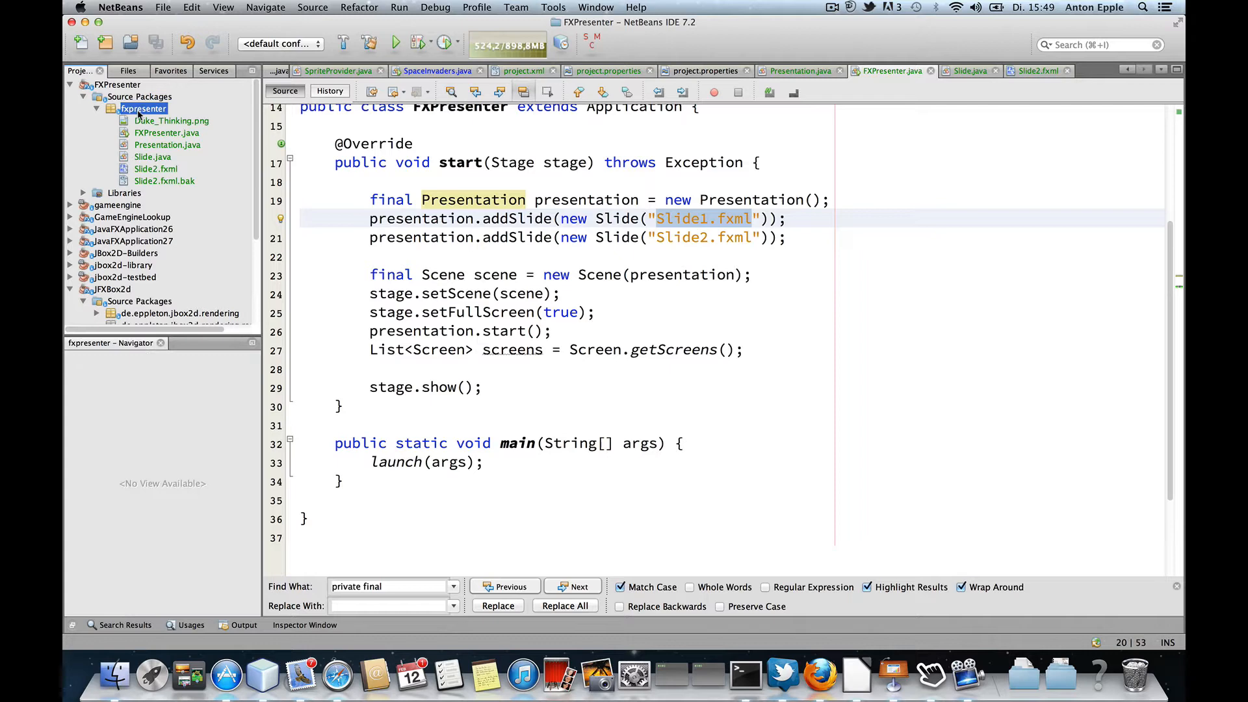
right_click(143, 109)
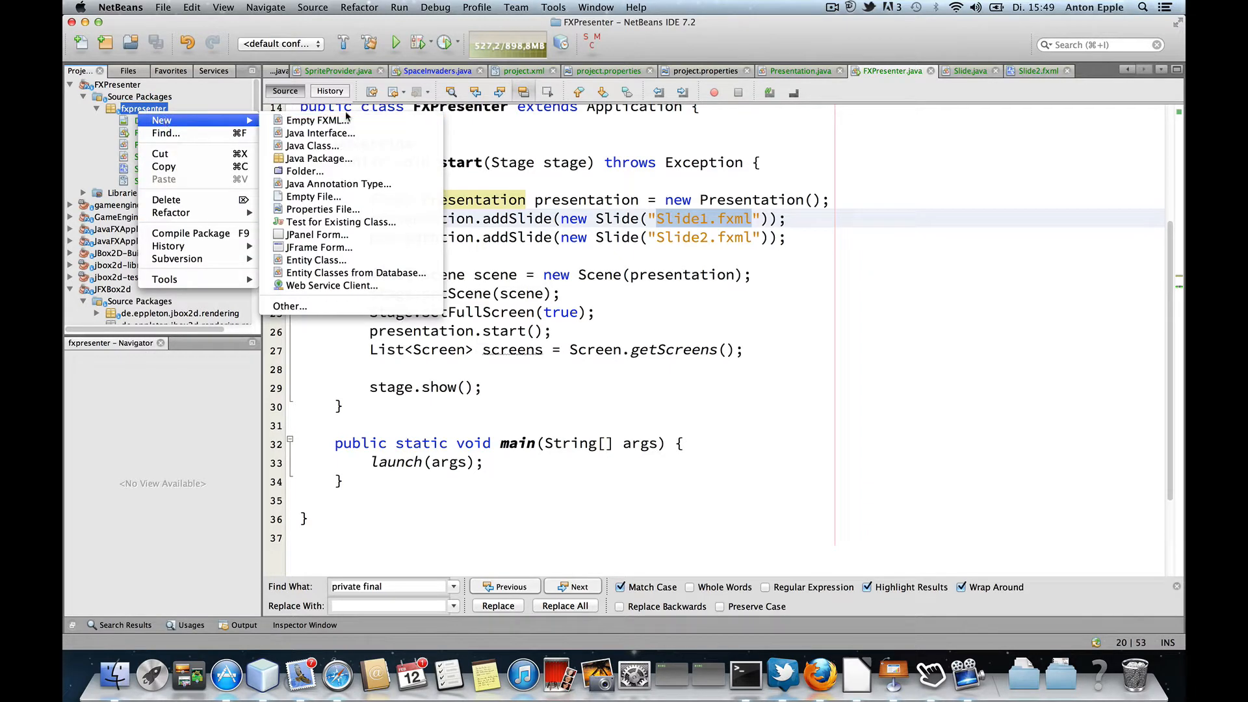
left_click(317, 120)
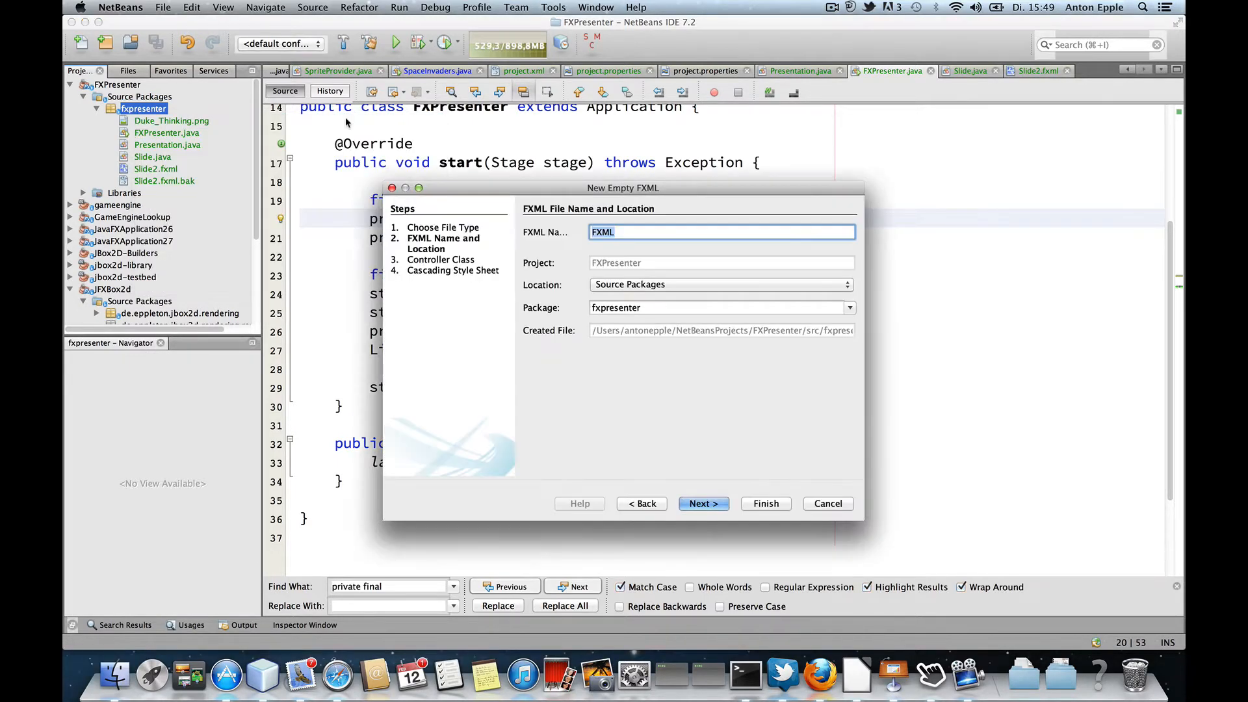
type("Sli")
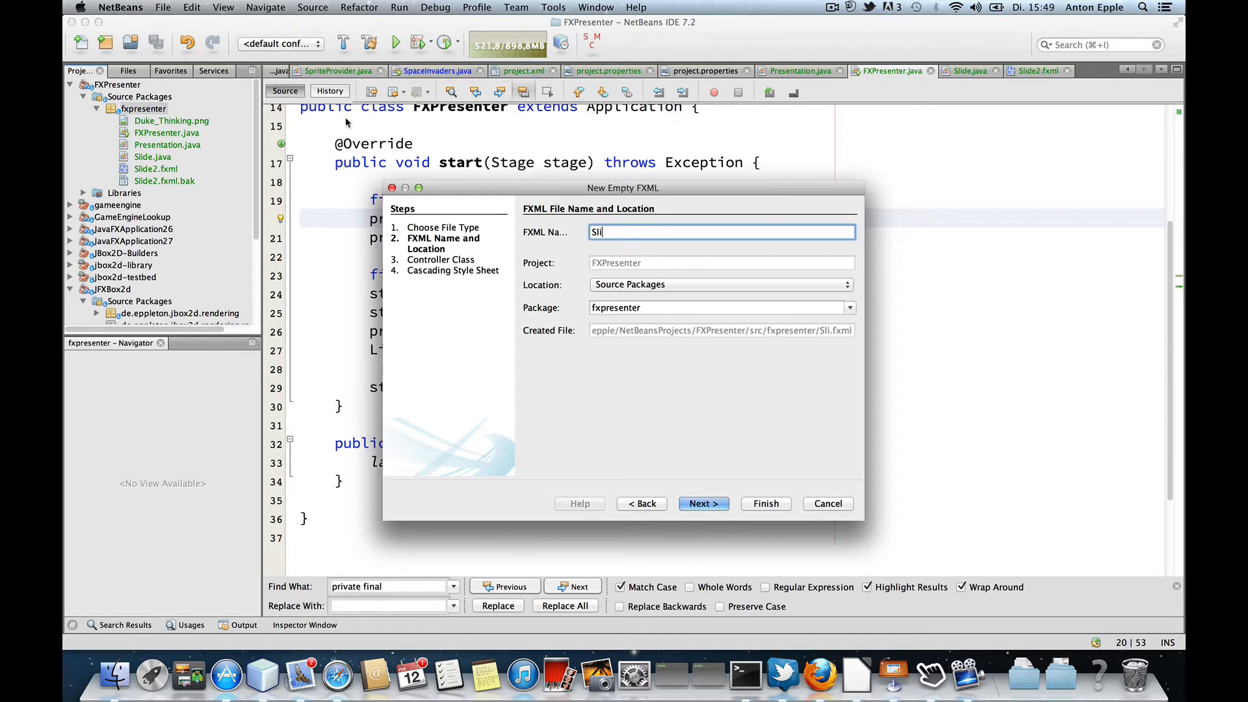
type("de1")
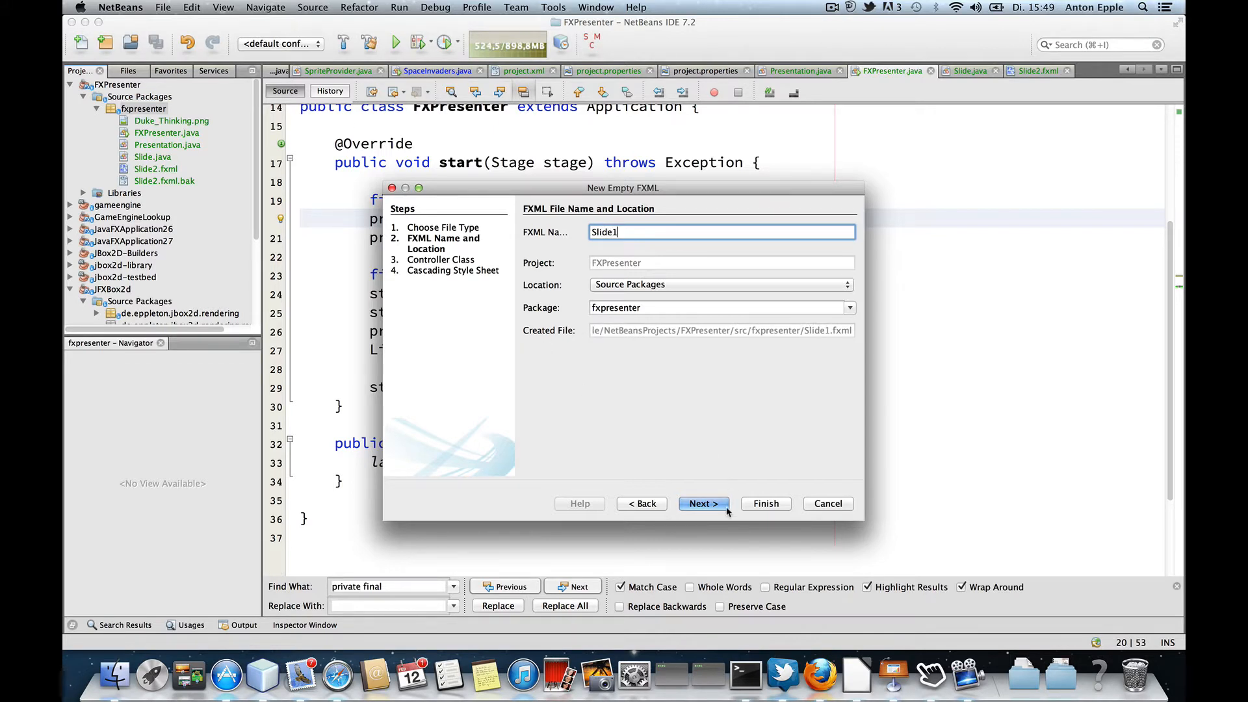
left_click(702, 503)
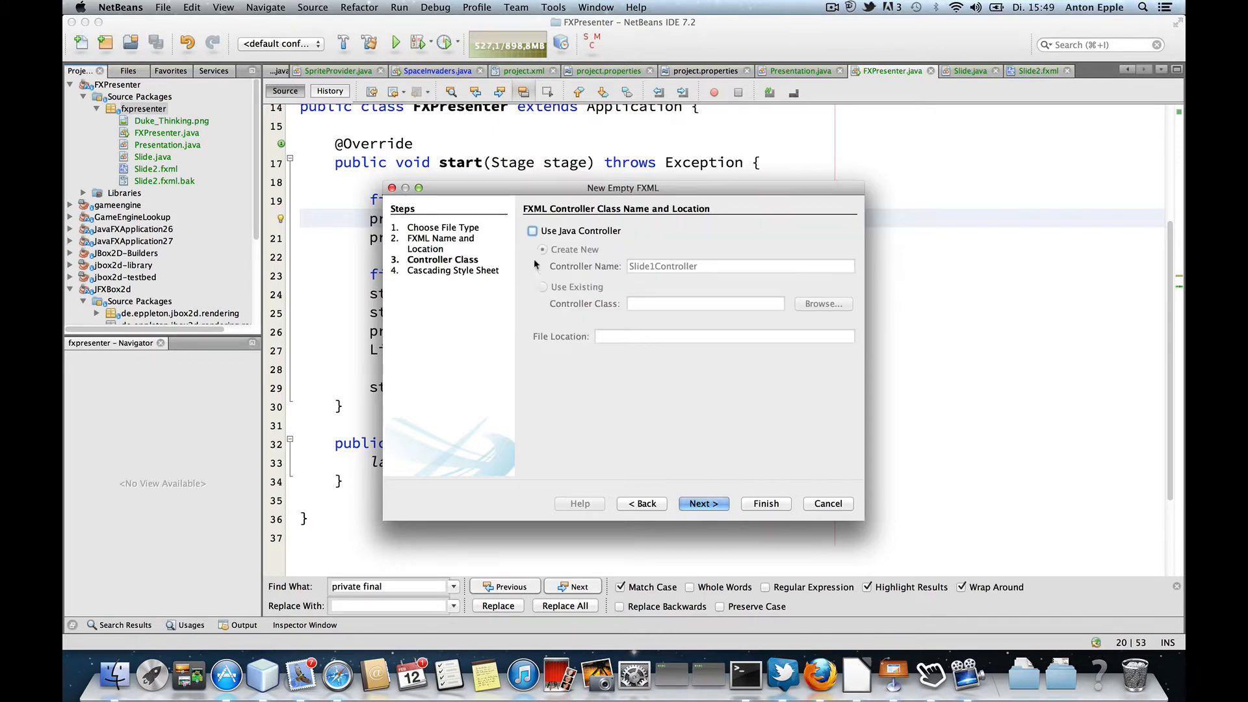
left_click(826, 503)
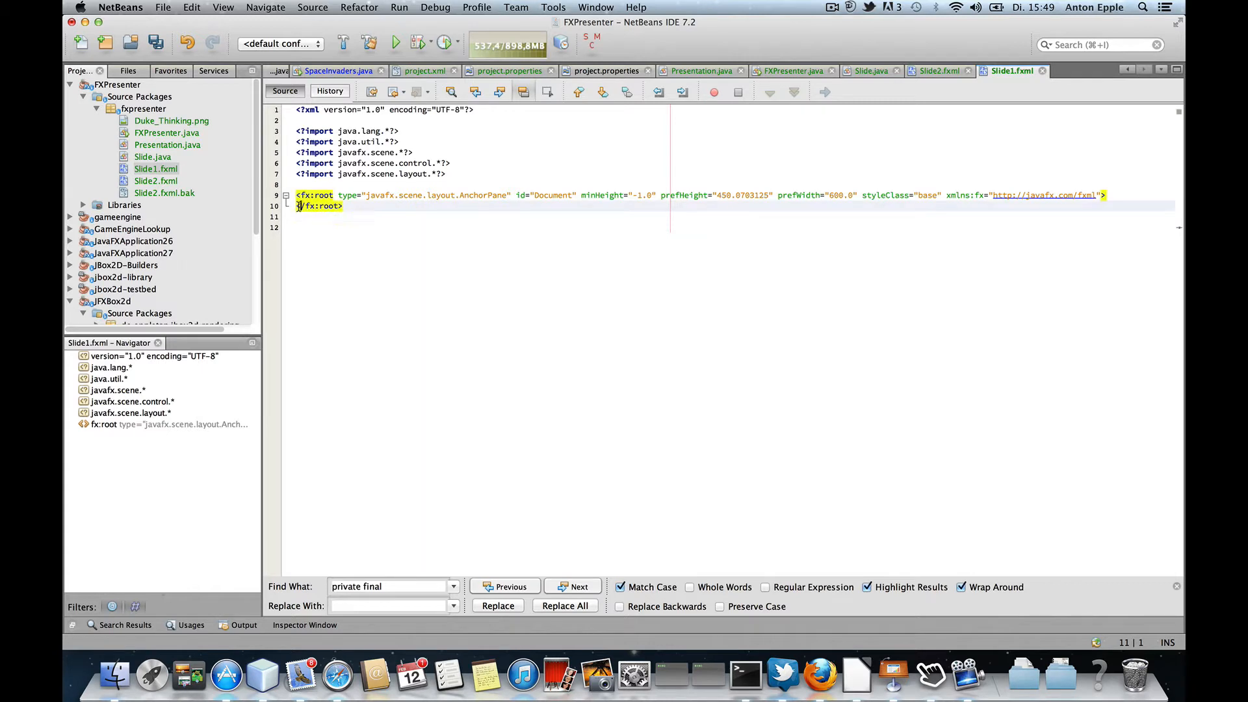
mouse_move(152, 157)
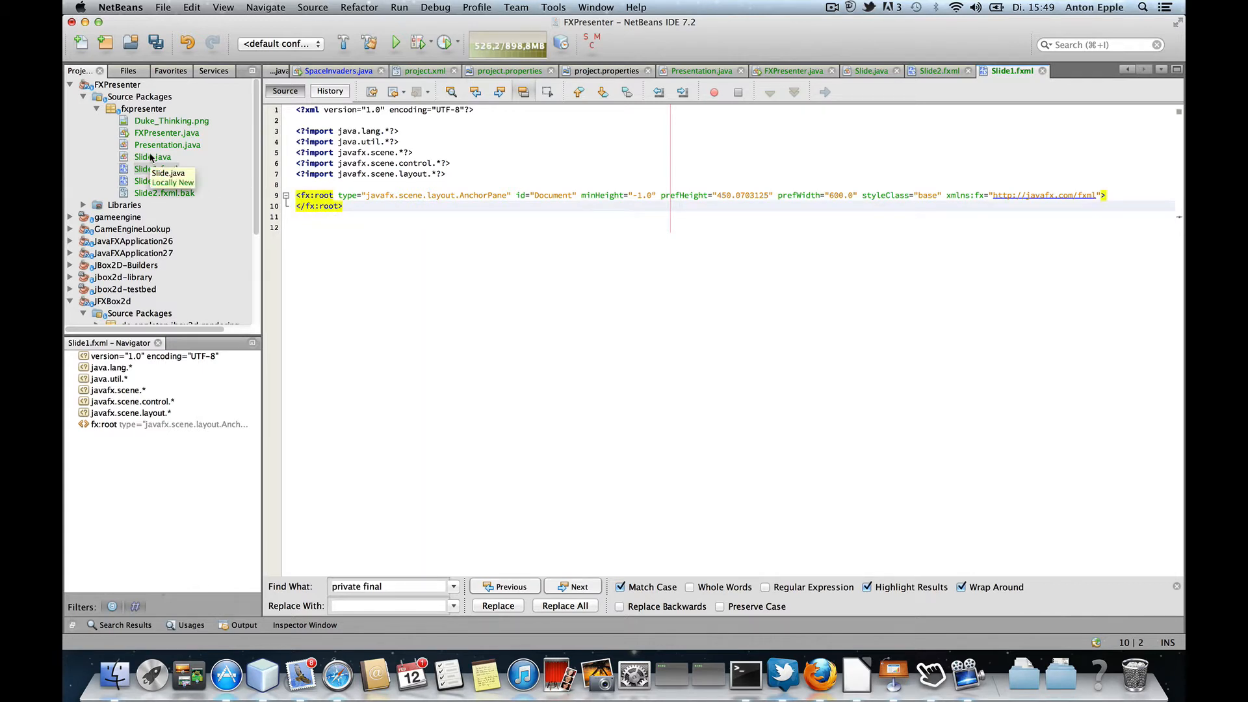
Save Slide1.fxml and open the Slide1 layout for visual editing in Scene Builder.
left_click(147, 157)
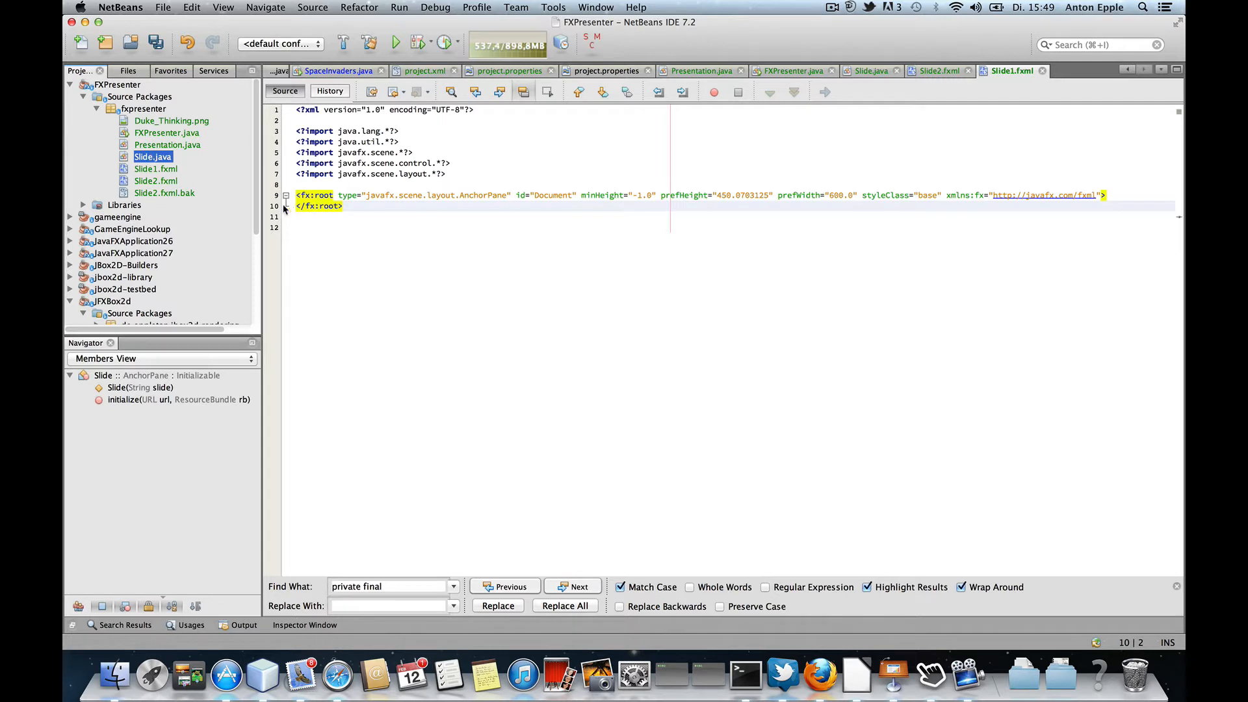
key("cmd+s")
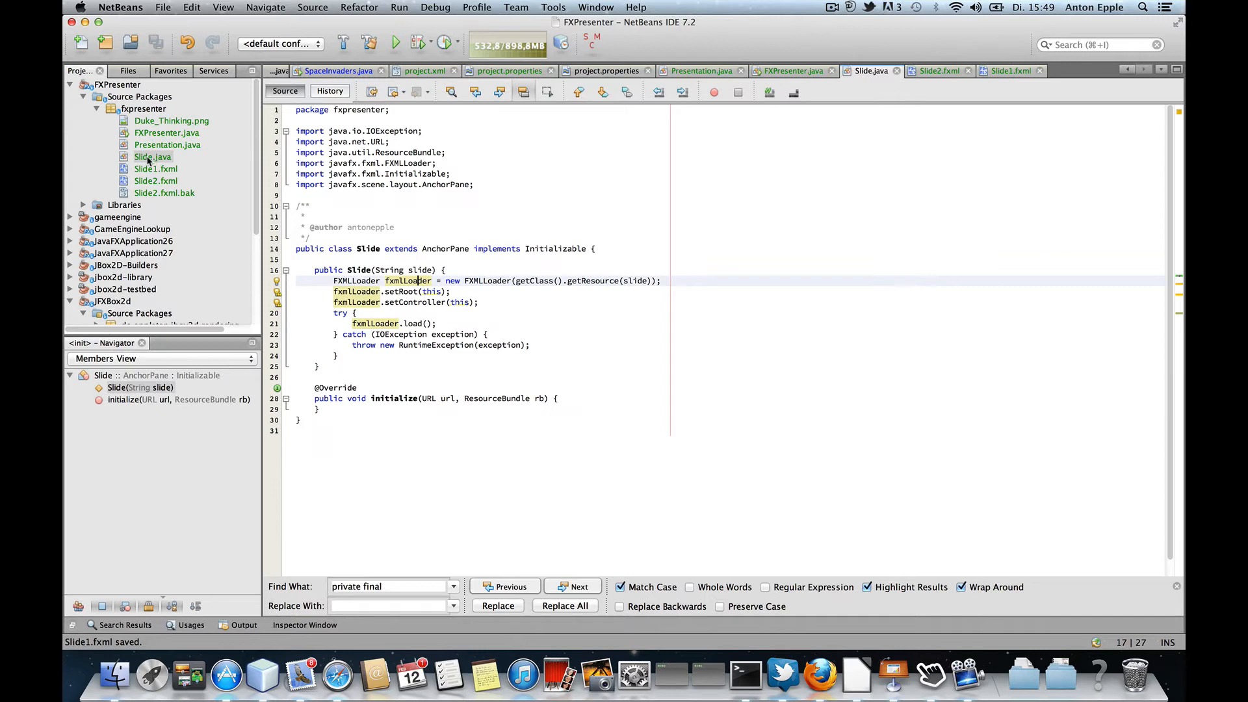
left_click(156, 169)
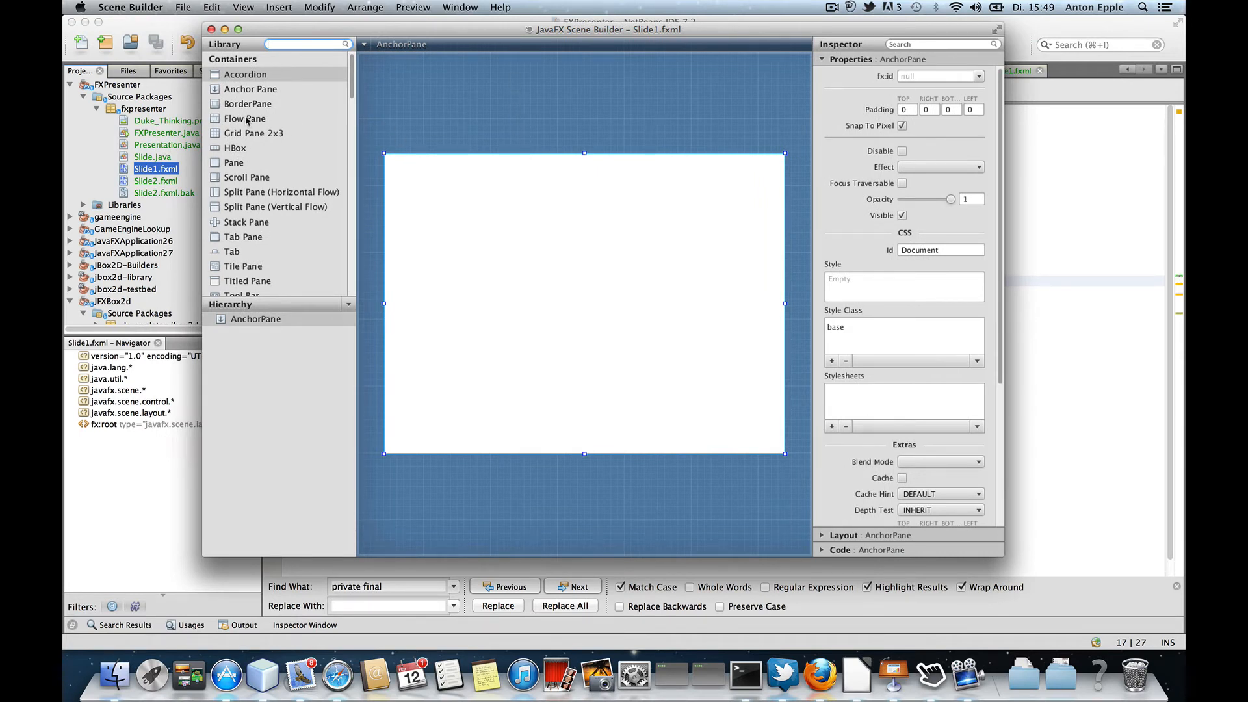
Drop an ImageView showing Duke_Thinking.png and stretch it across the entire AnchorPane.
scroll("down", 3)
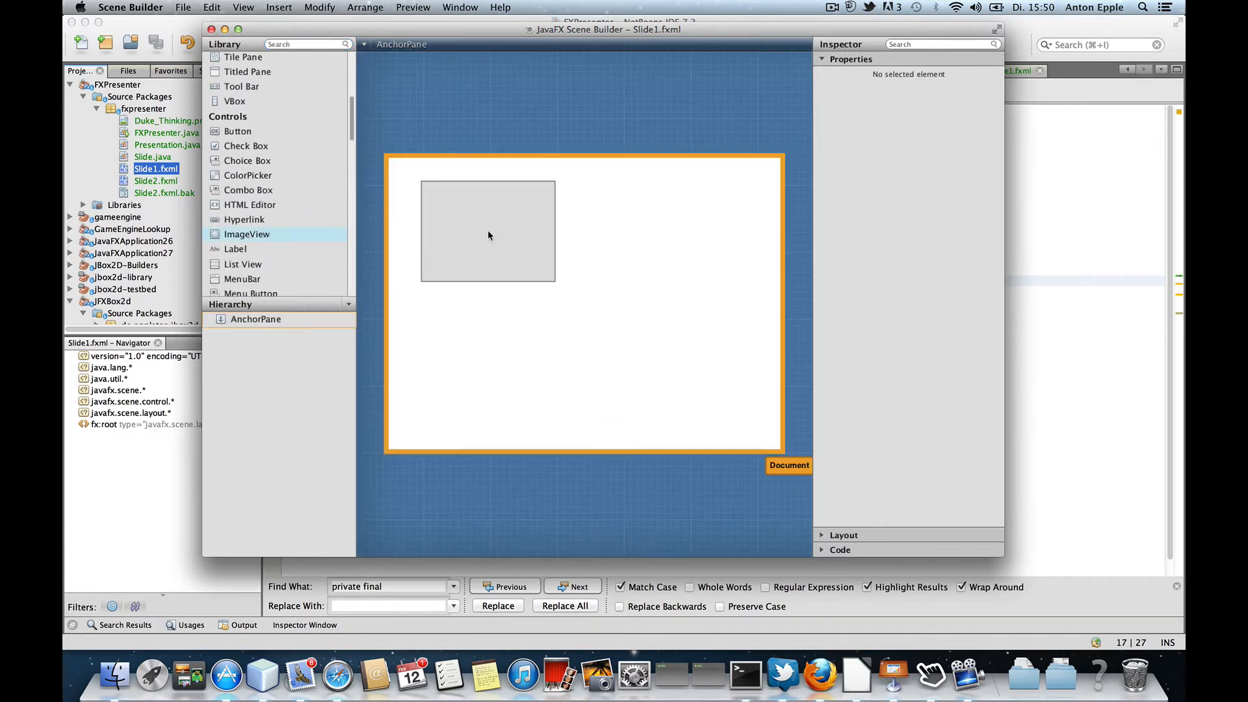
left_click_drag(488, 236, 460, 213)
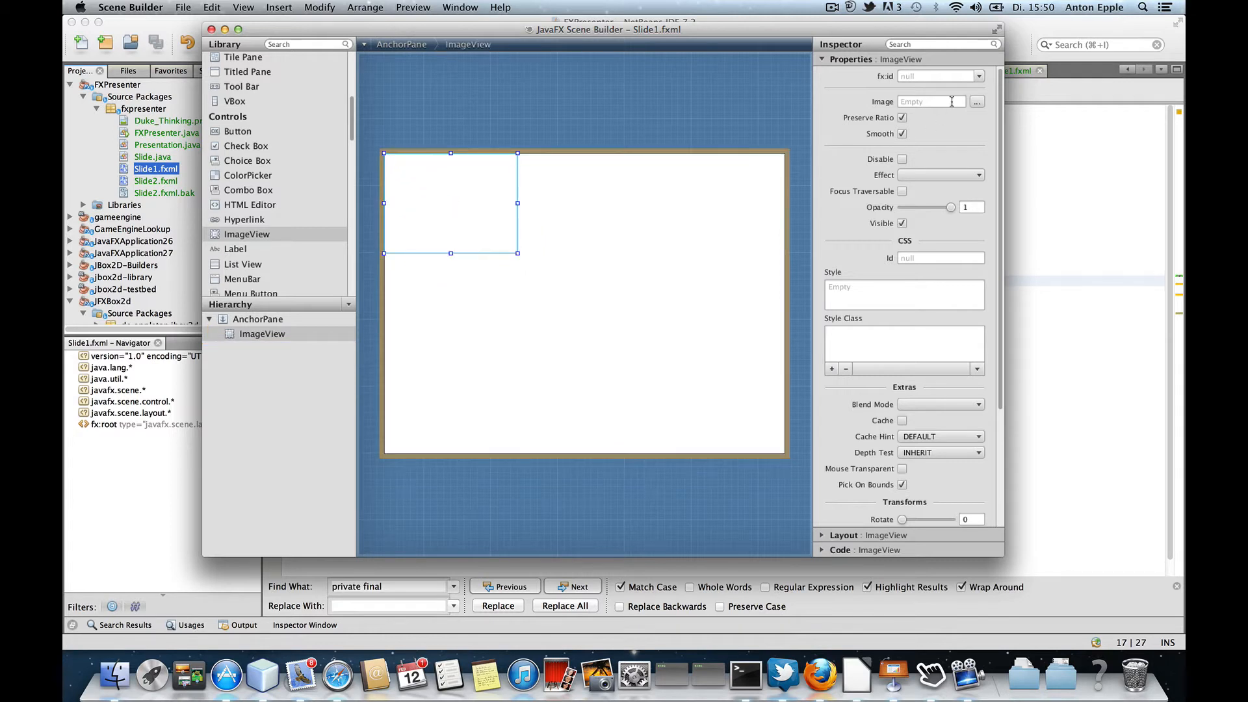
left_click(976, 102)
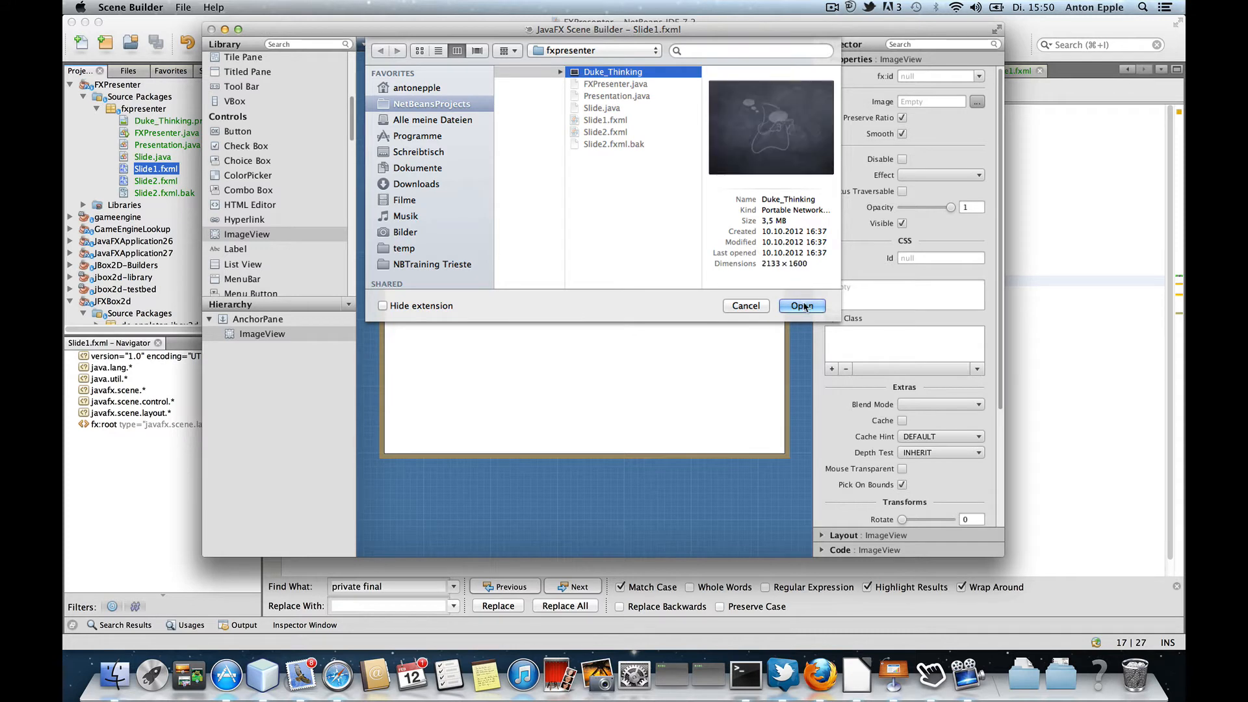
left_click(802, 305)
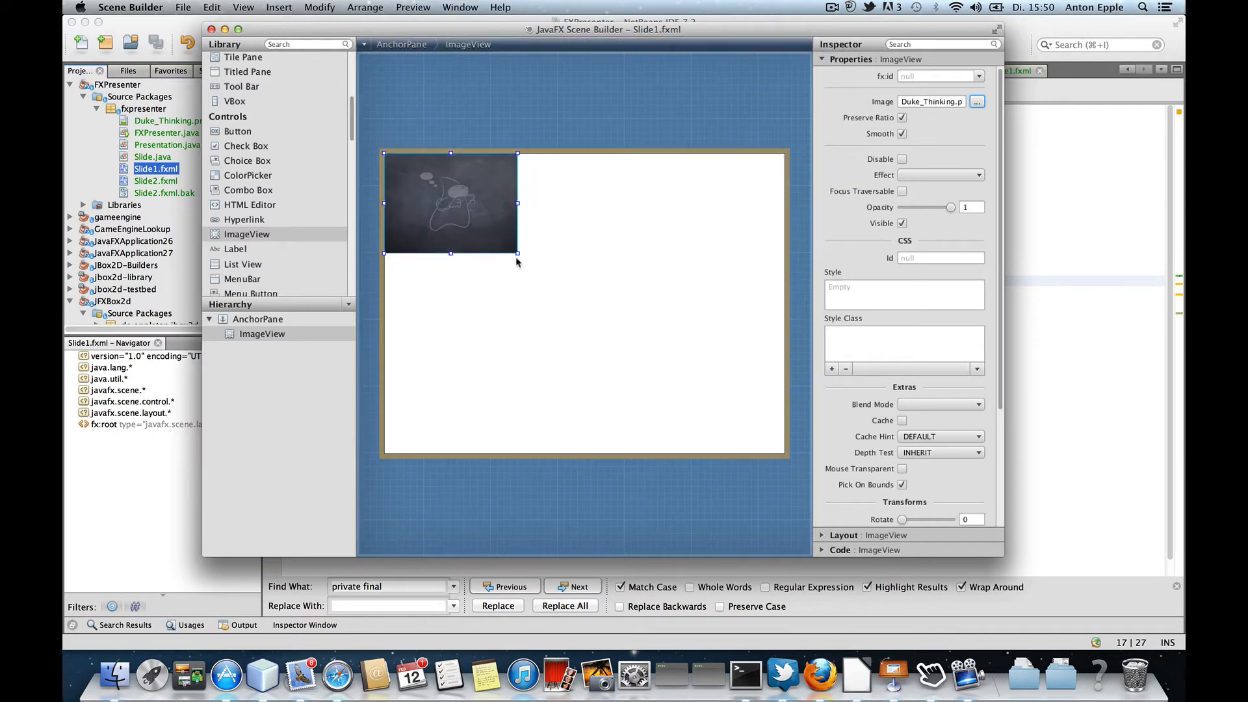
left_click_drag(517, 253, 756, 425)
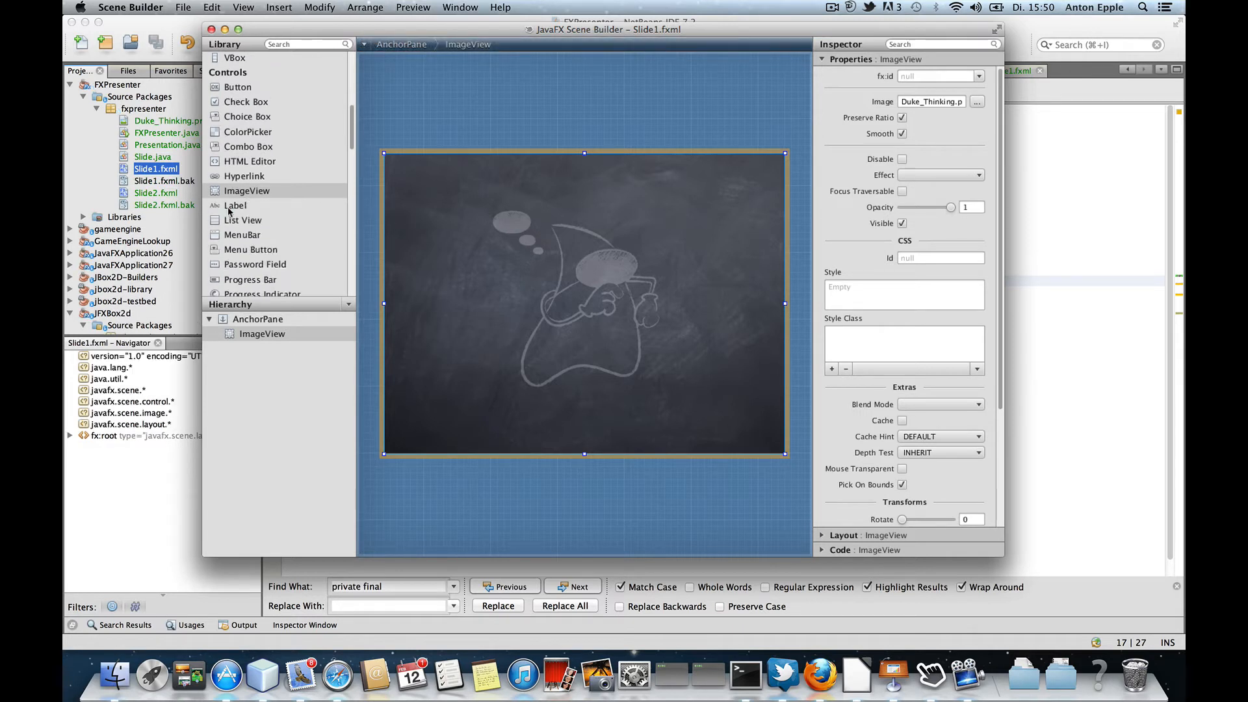
Place a Label above Duke's thought bubbles and set its text to 'Hello World!'.
left_click(480, 189)
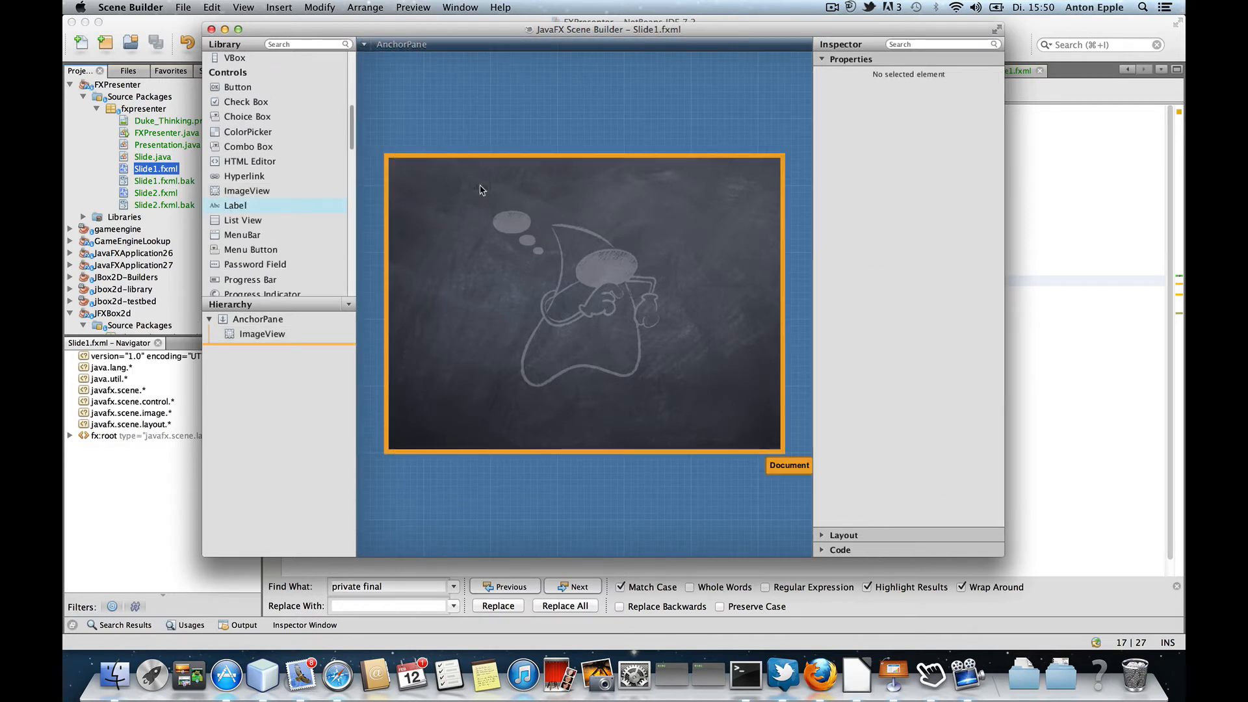
left_click_drag(234, 205, 481, 185)
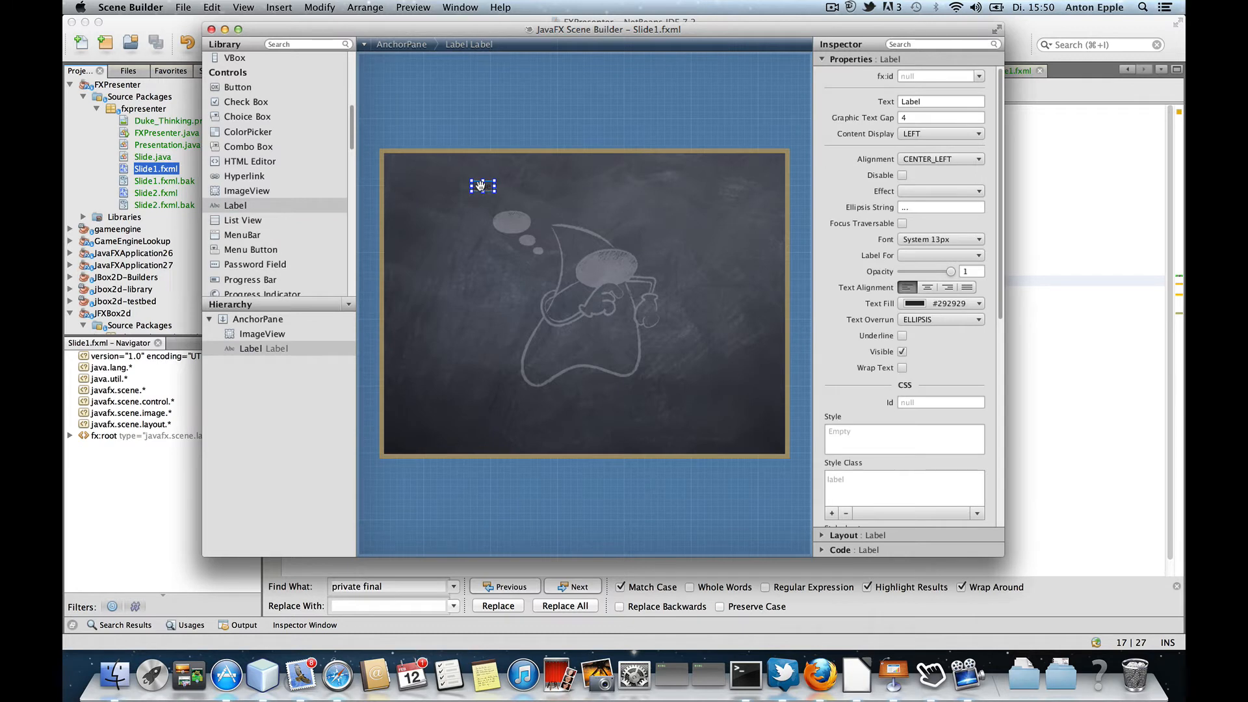
double_click(481, 187)
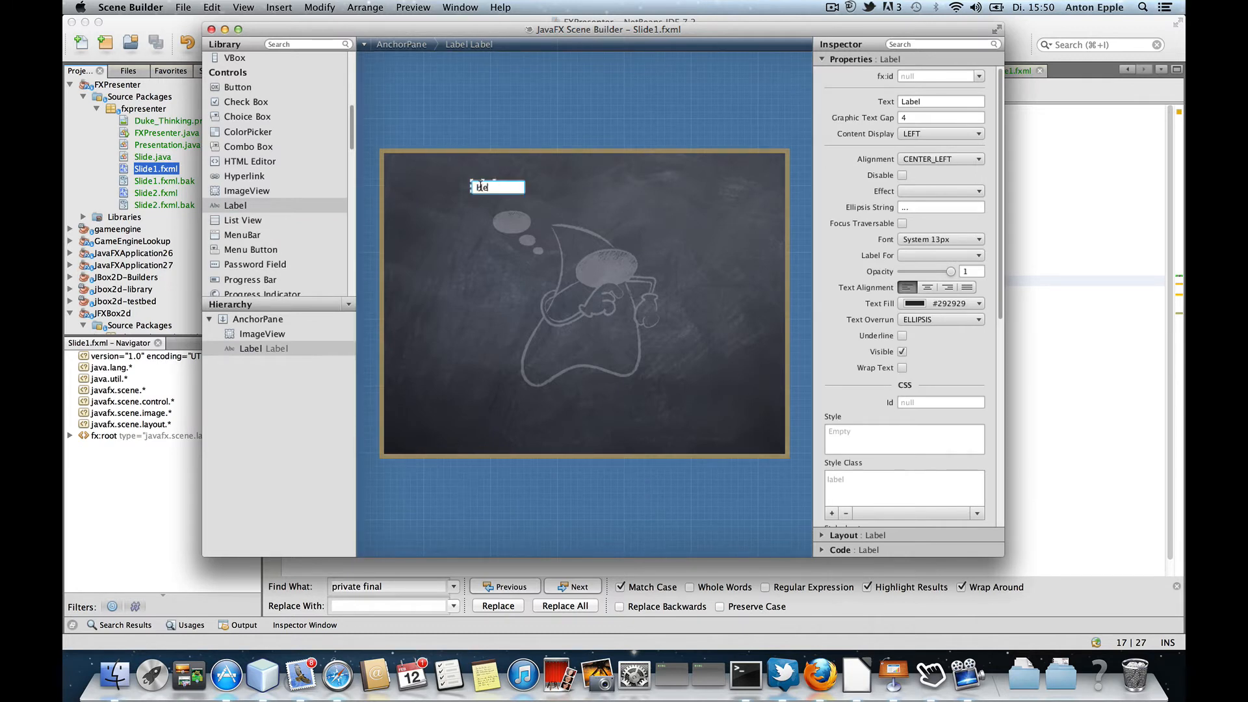
type("Hello World!")
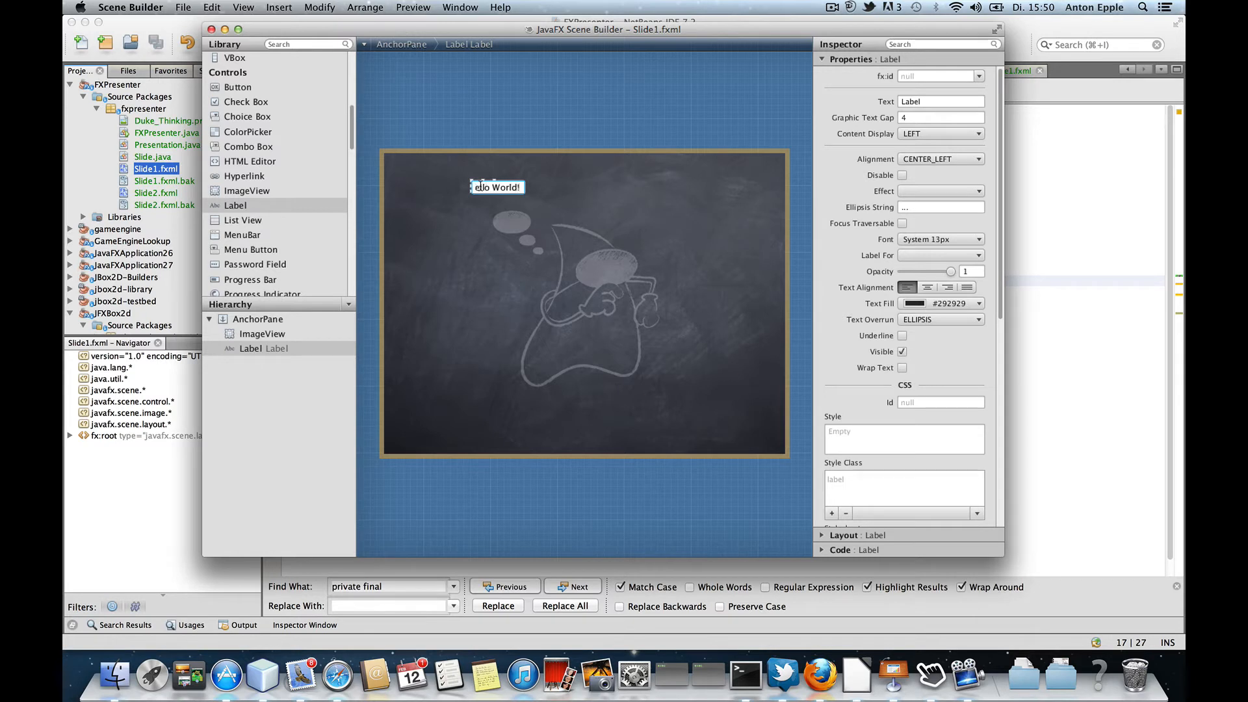
type("Hello World!")
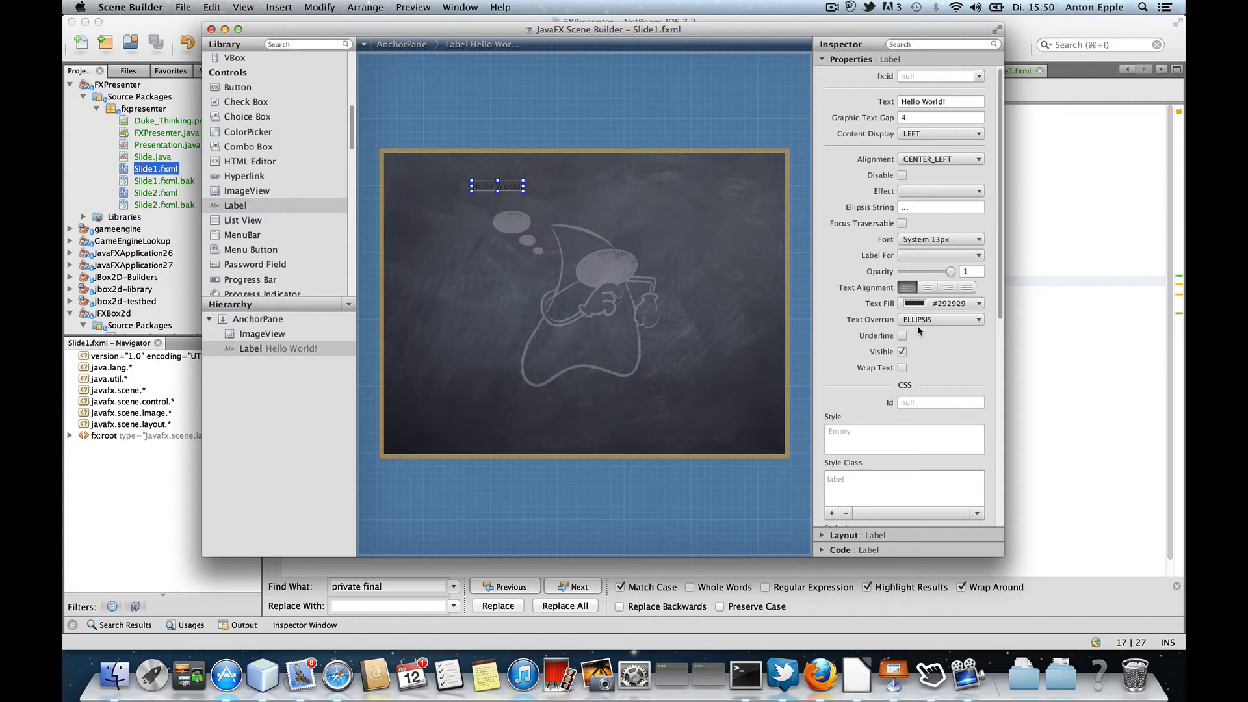
Set the label's font to the Chalkduster family at size 32 in the Inspector.
left_click(977, 239)
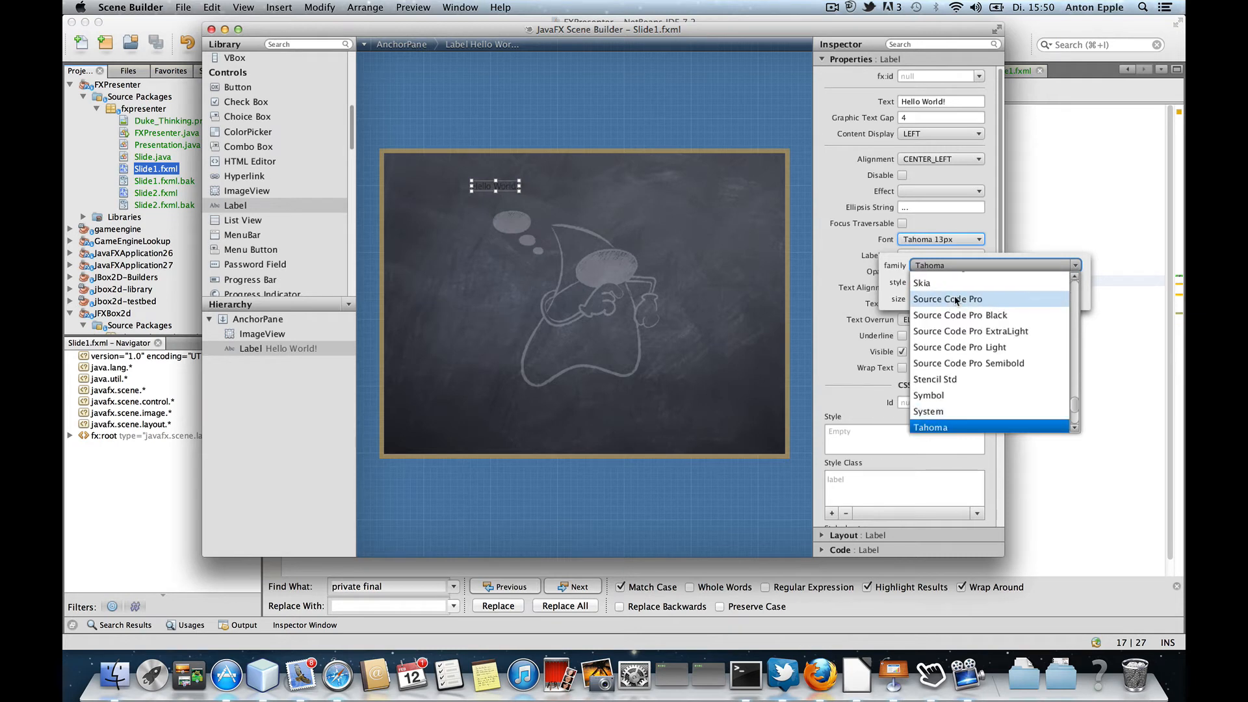
left_click(928, 327)
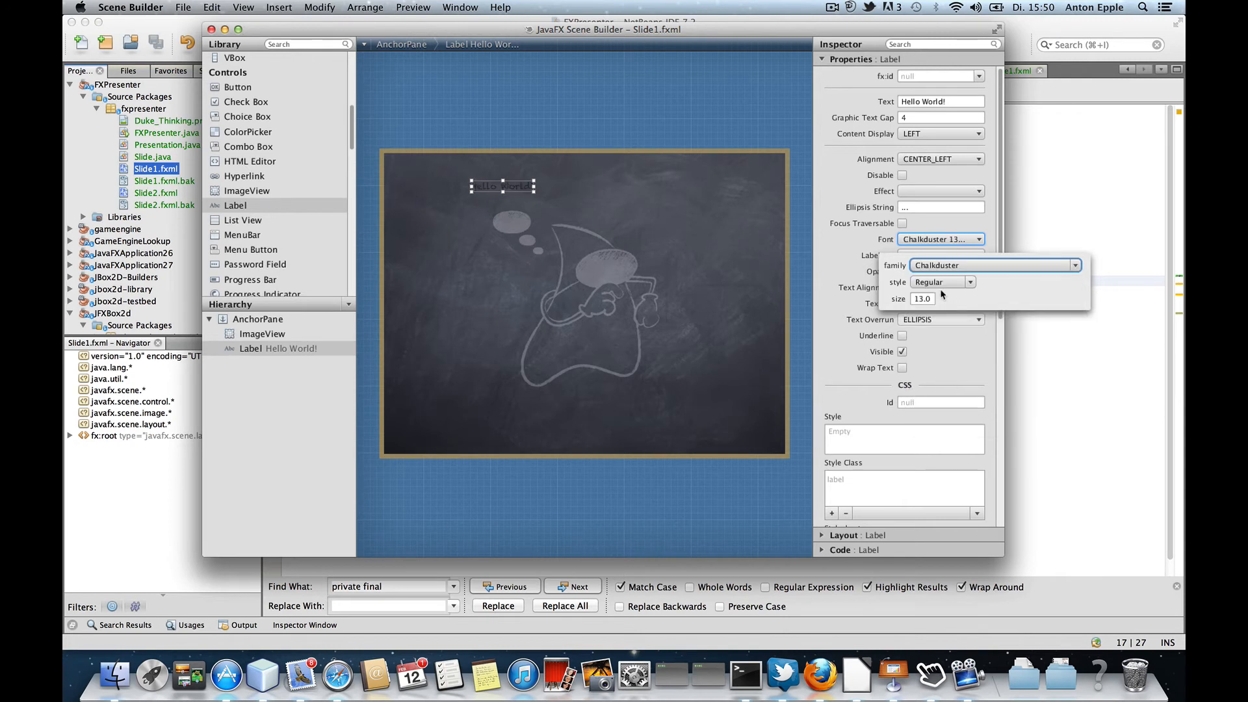
triple_click(923, 297)
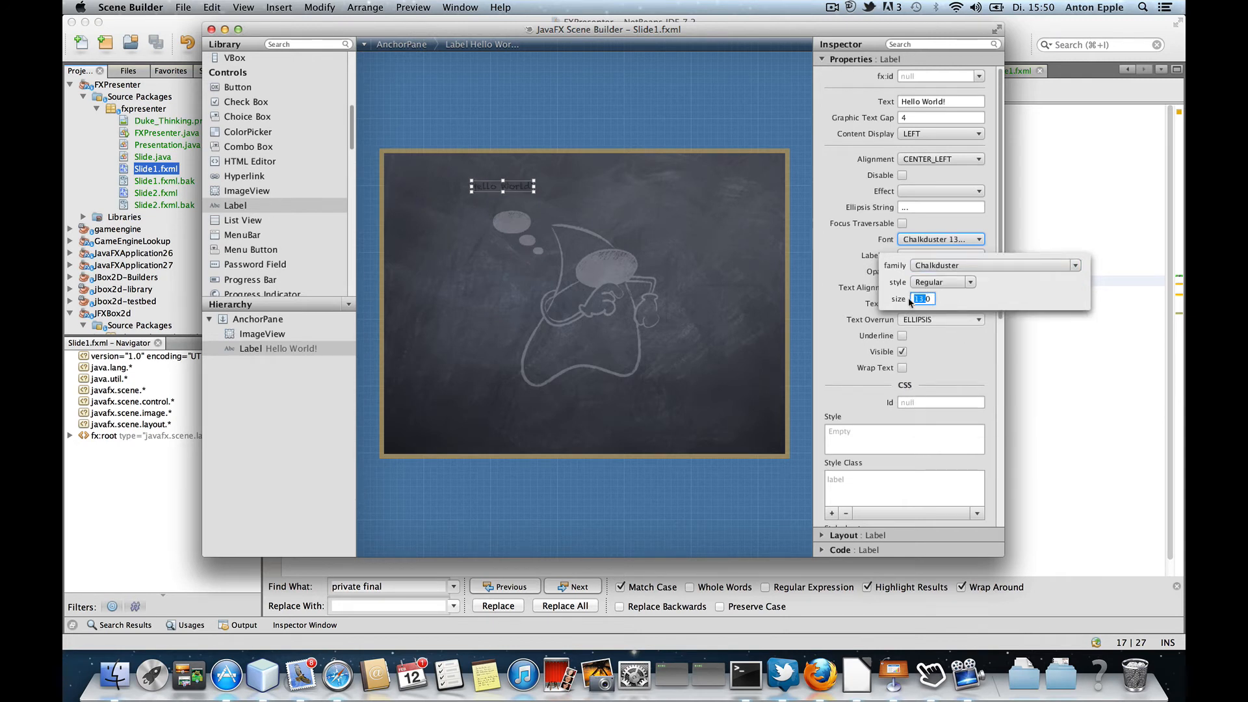
type("320")
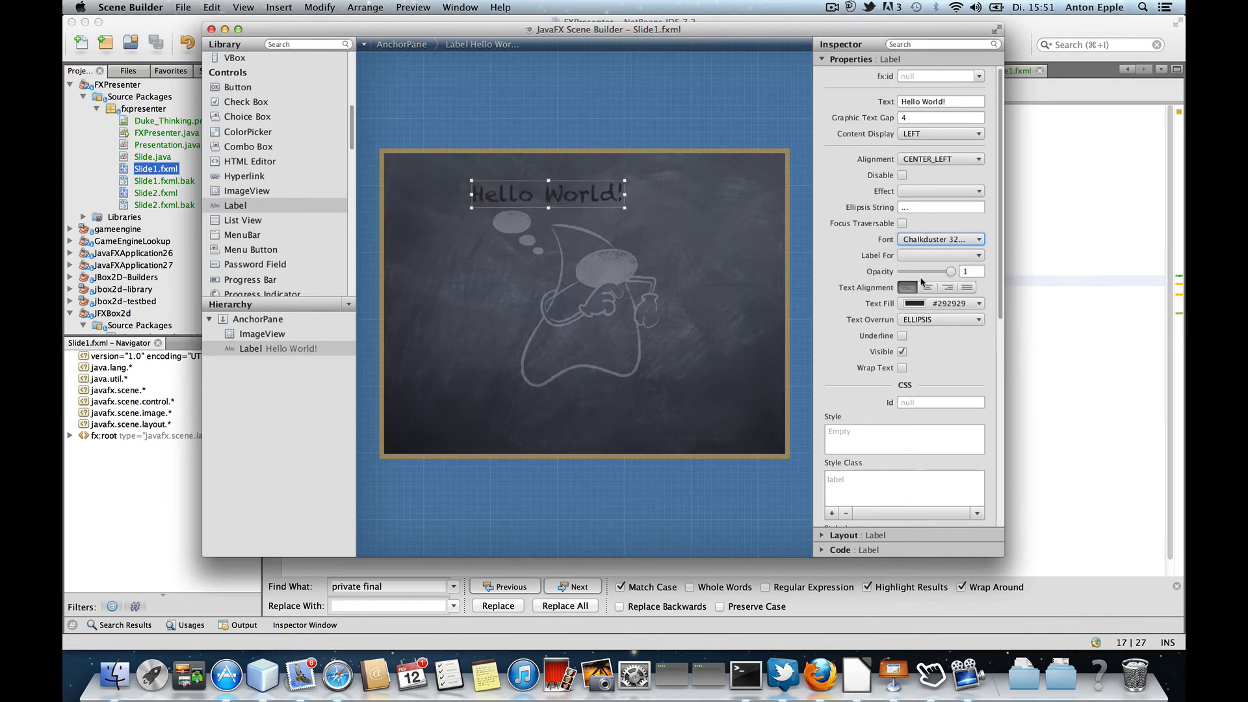
left_click(914, 304)
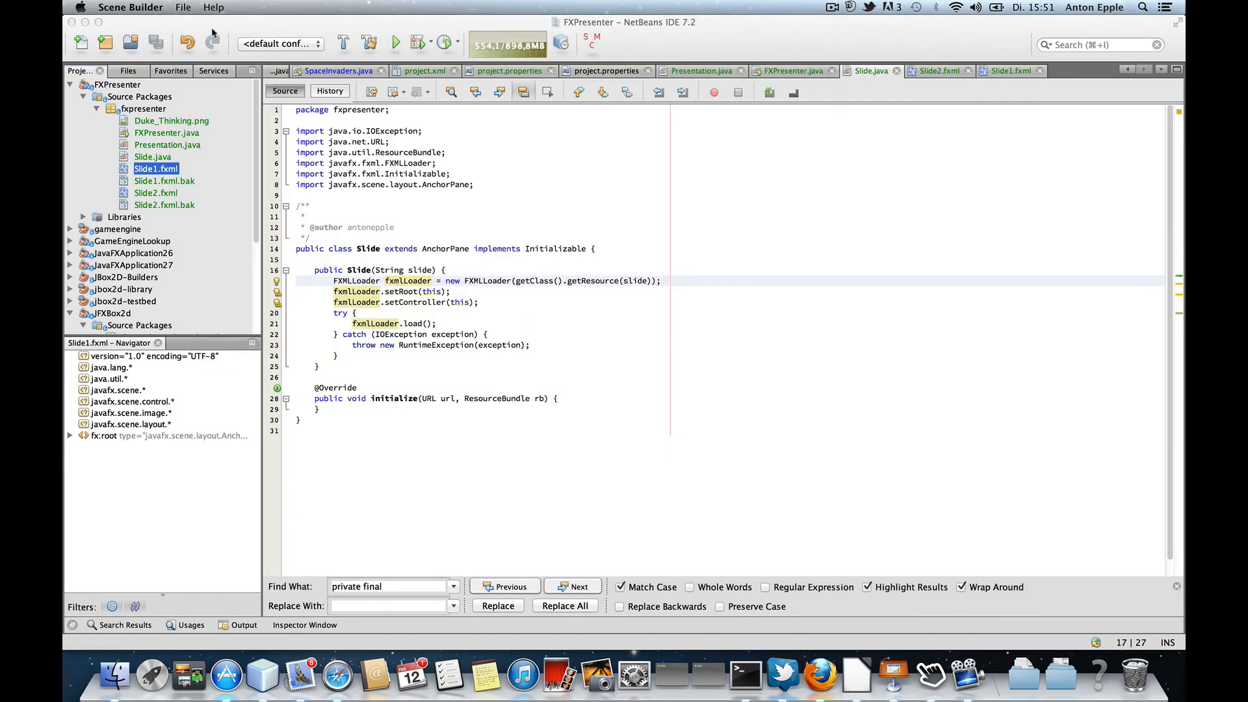
Build and launch the FXPresenter project to show the chalkboard slide fullscreen.
left_click(394, 43)
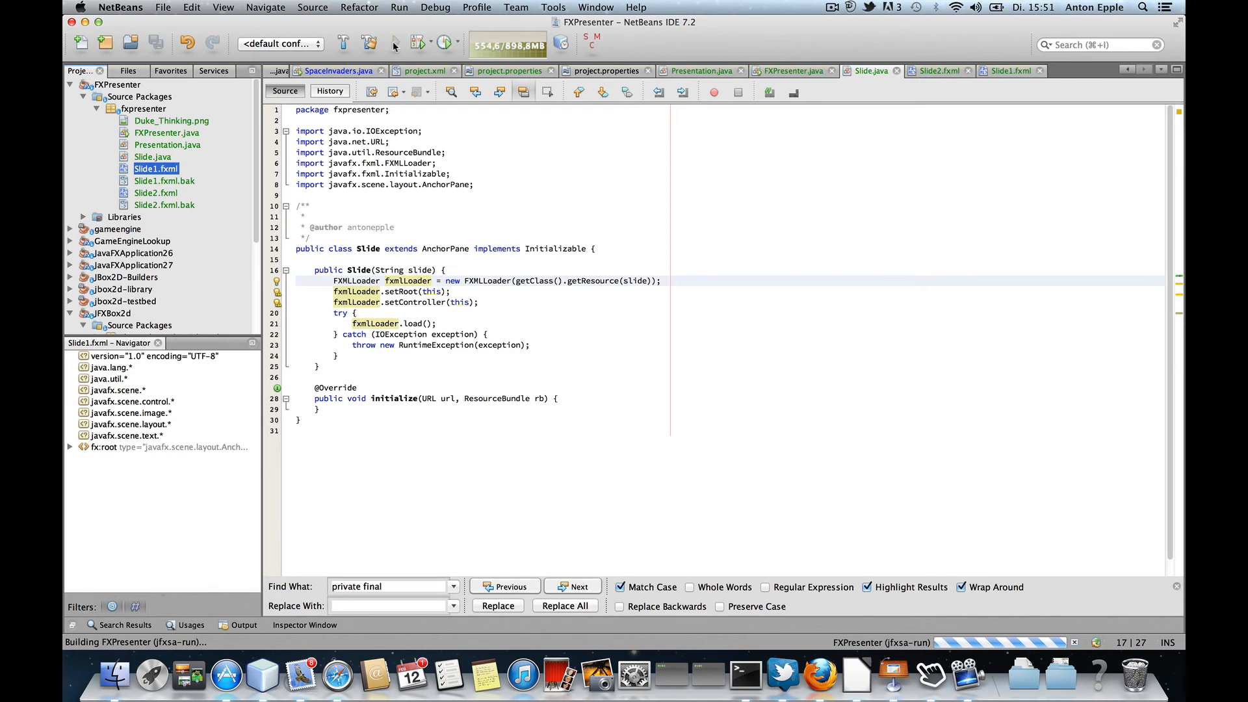
left_click(393, 42)
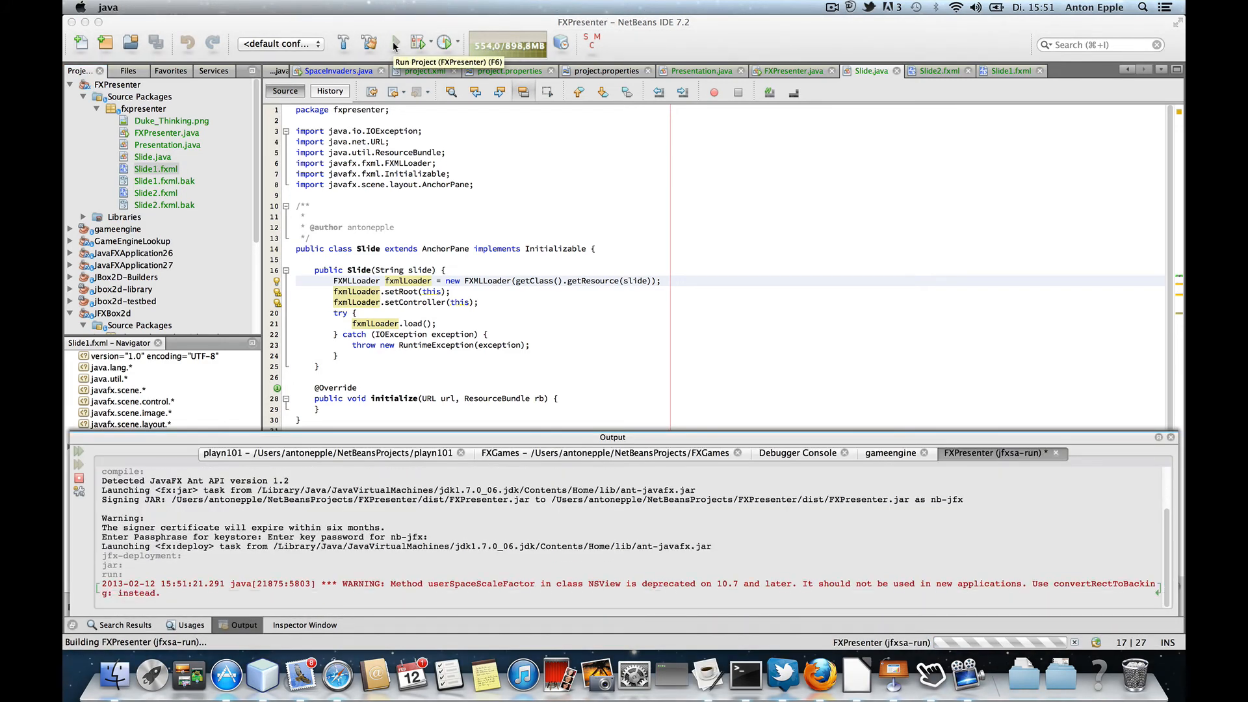
left_click(393, 40)
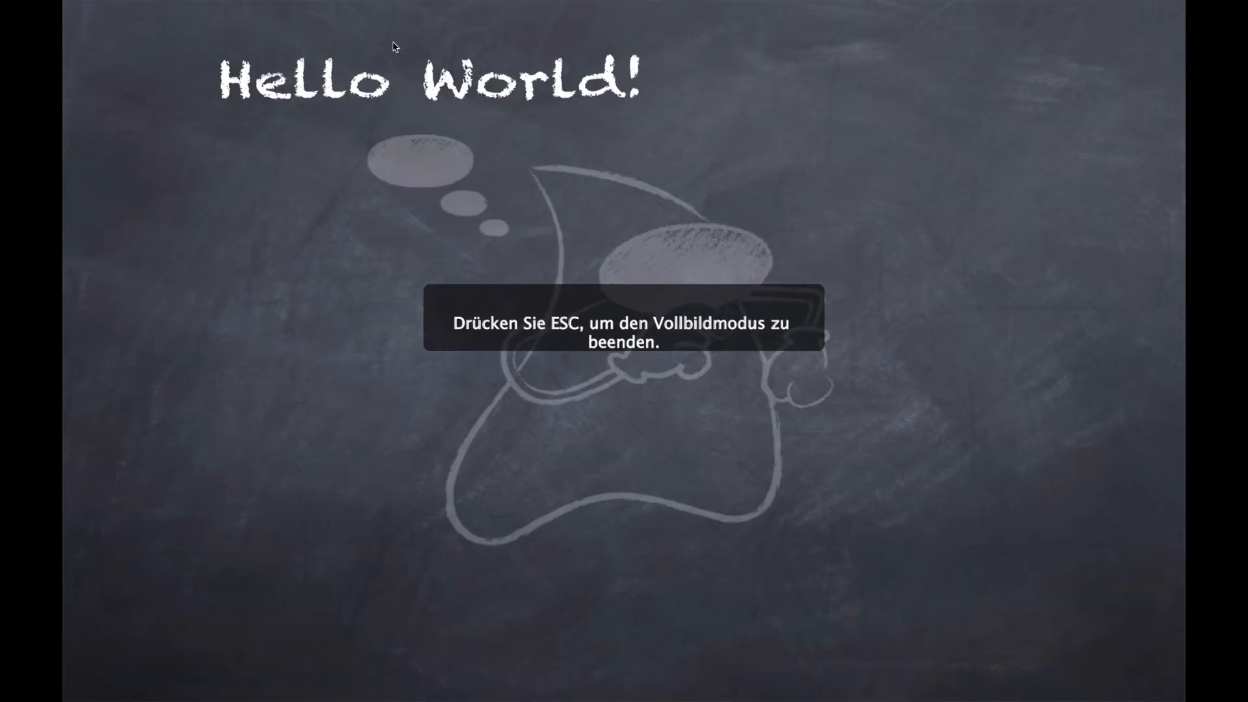